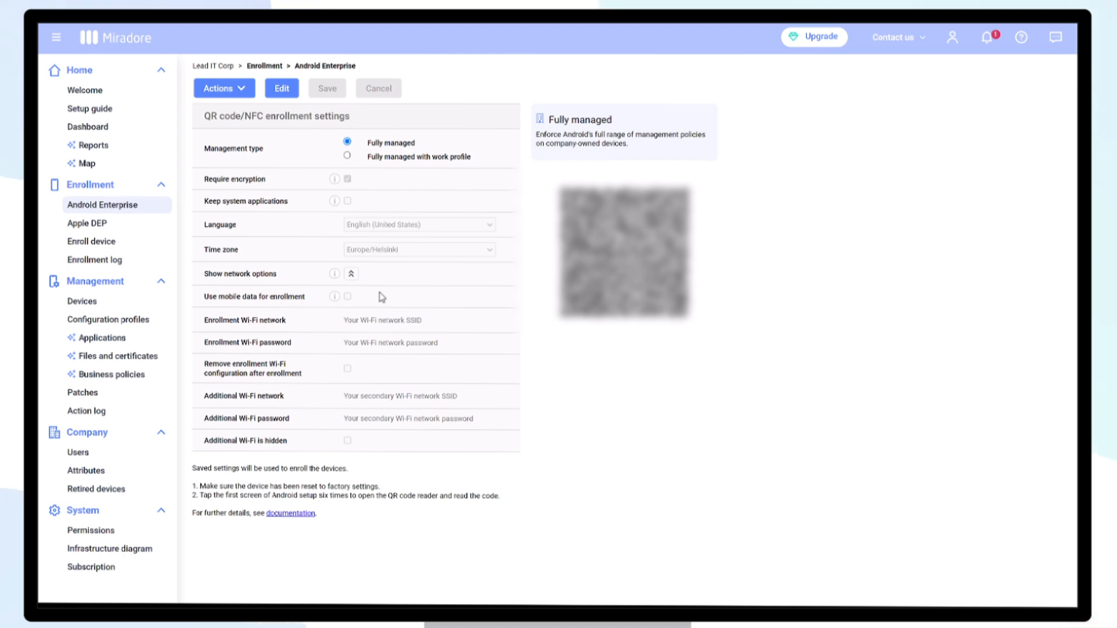
mouse_move(302, 106)
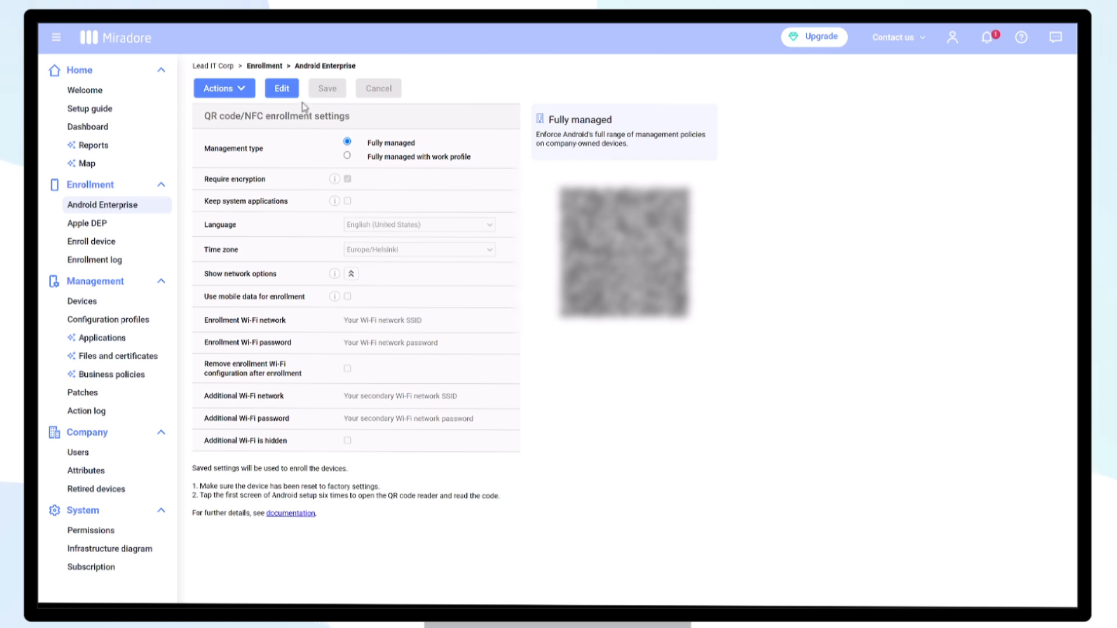
Set the enrollment Wi-Fi network to 'WiFi' with password 'password' and save the QR settings.
left_click(280, 88)
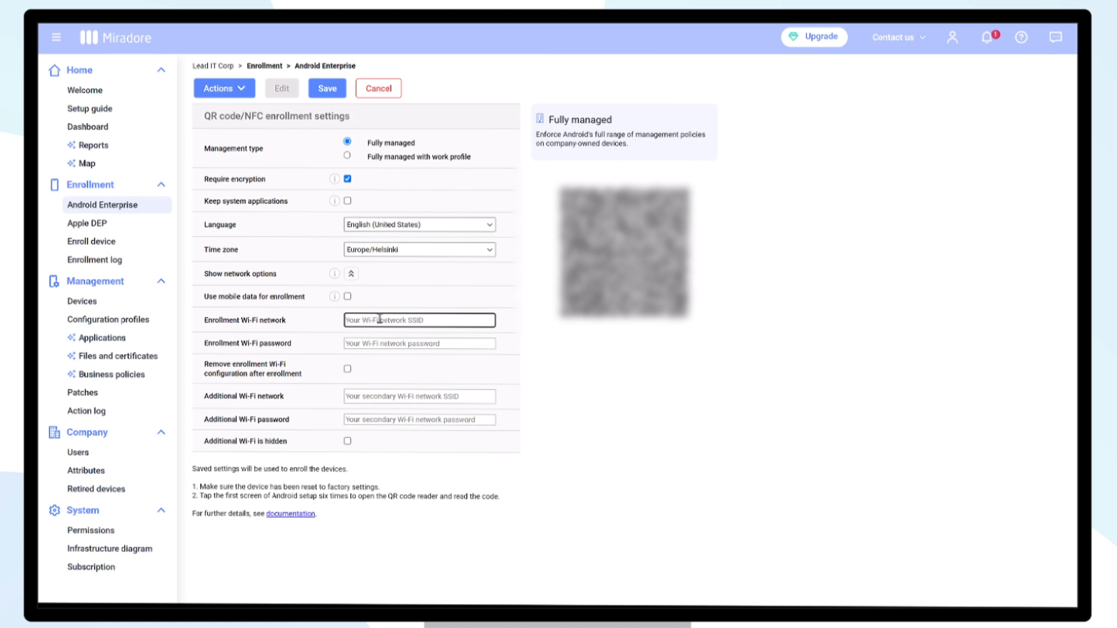
type("WiFi")
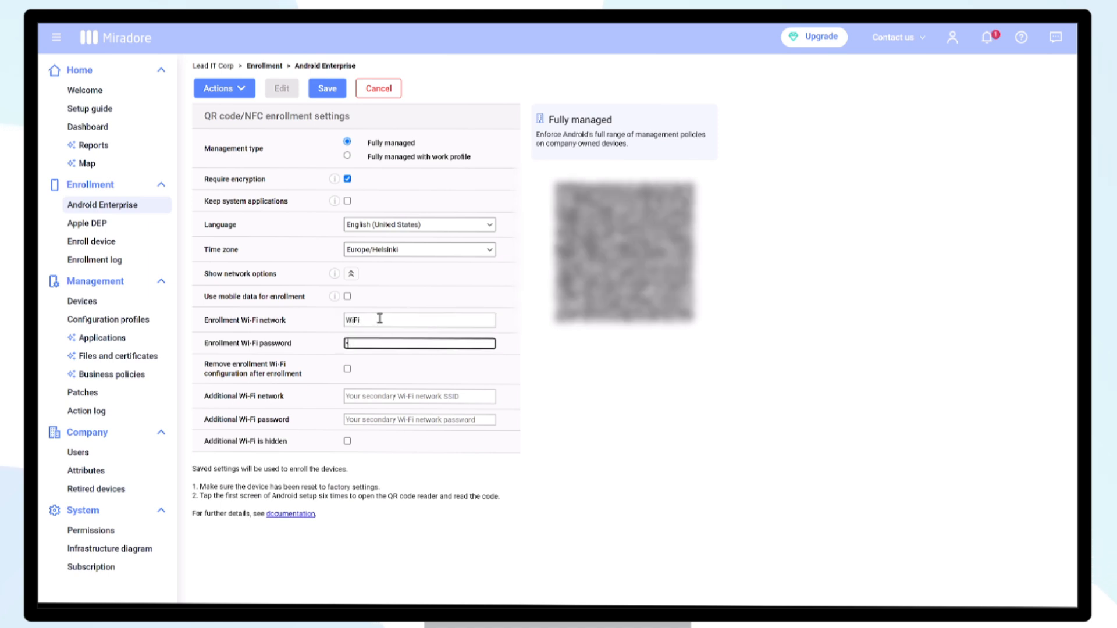
type("password")
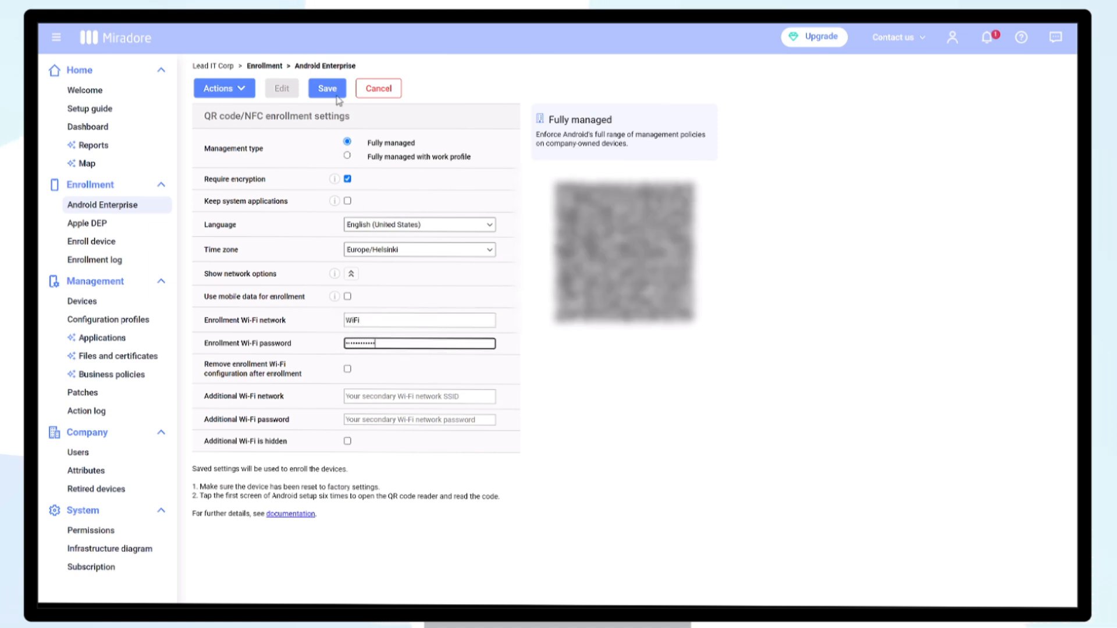
left_click(326, 87)
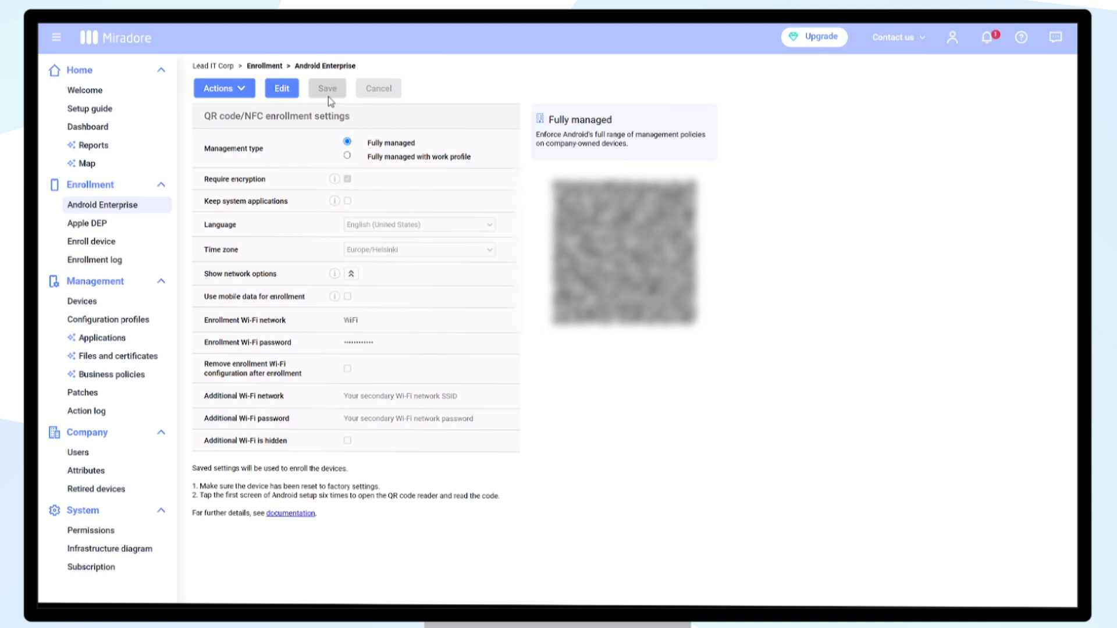
Enroll an Android device as Fully managed for the user's email, yielding the Samsung Galaxy A53 5G.
left_click(91, 240)
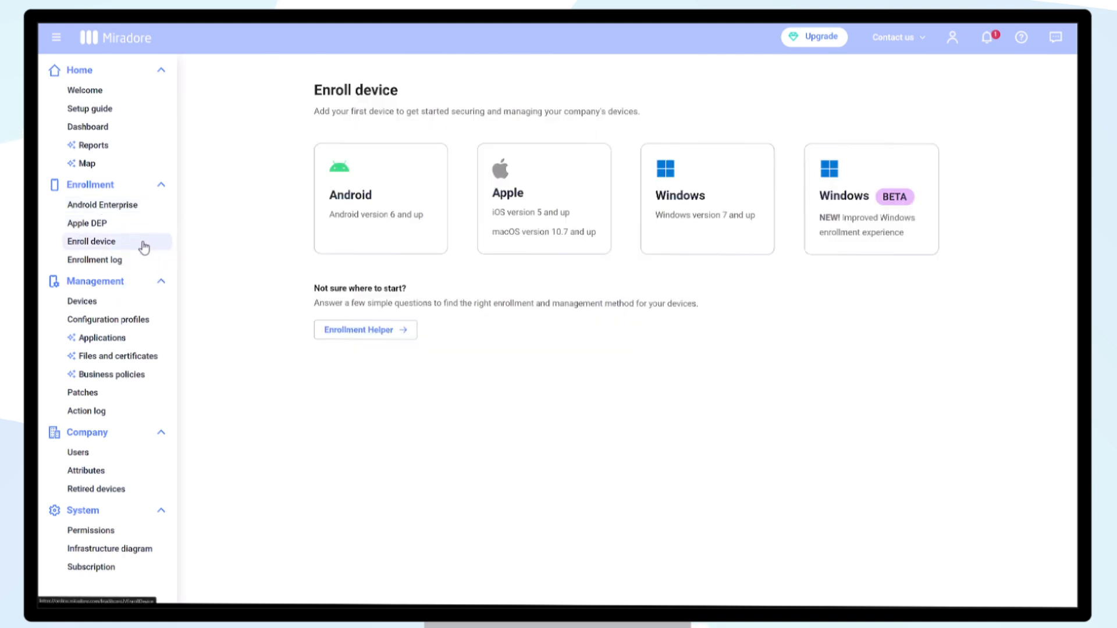
left_click(380, 199)
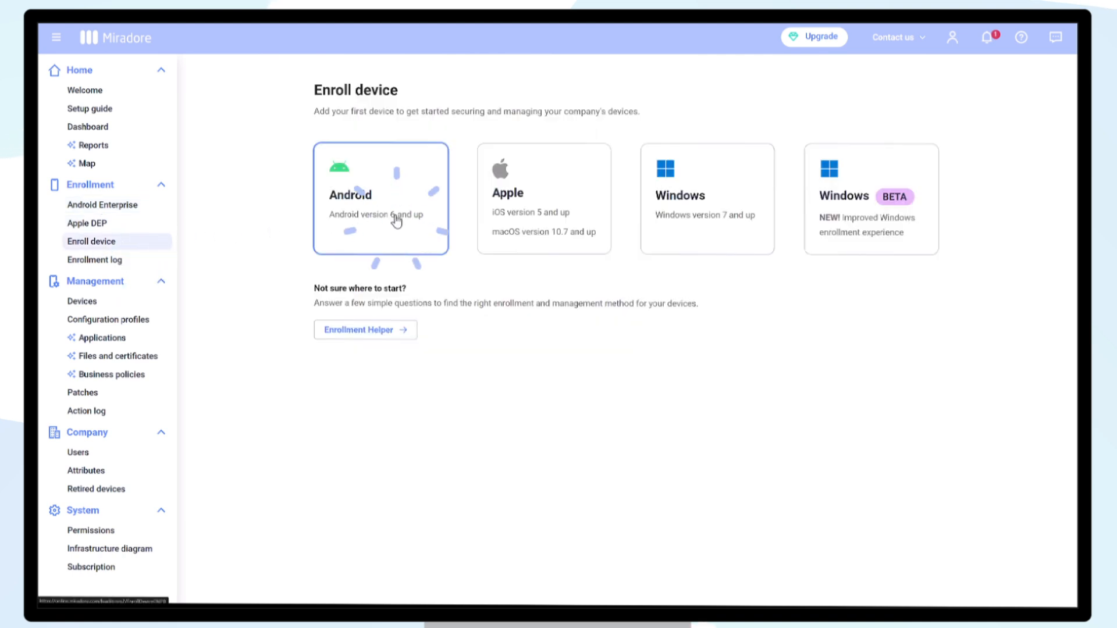
left_click(379, 198)
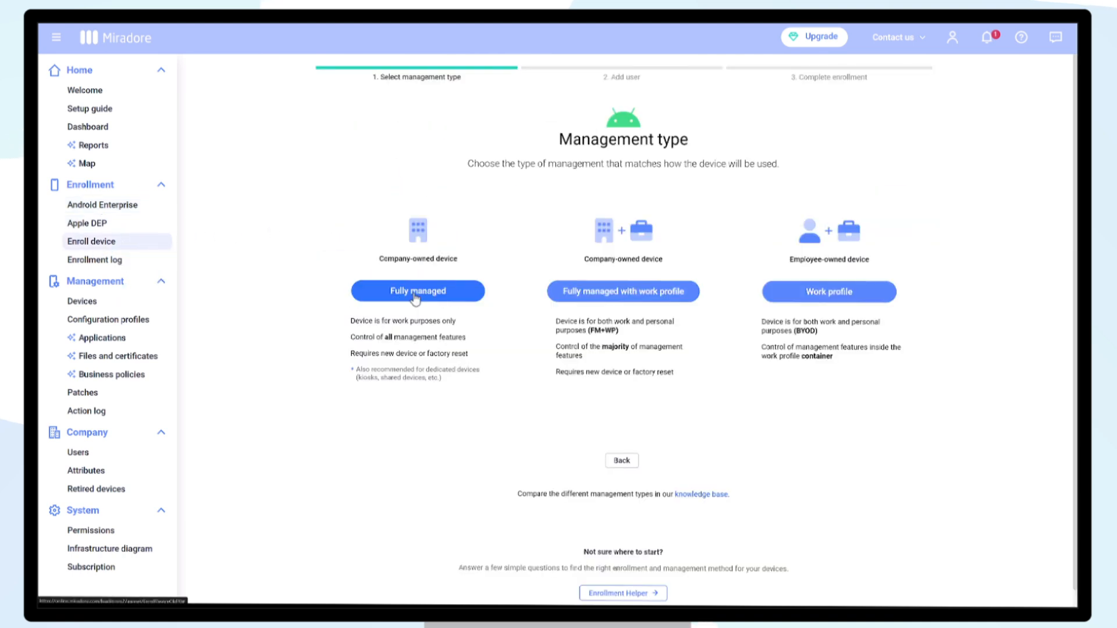
left_click(418, 291)
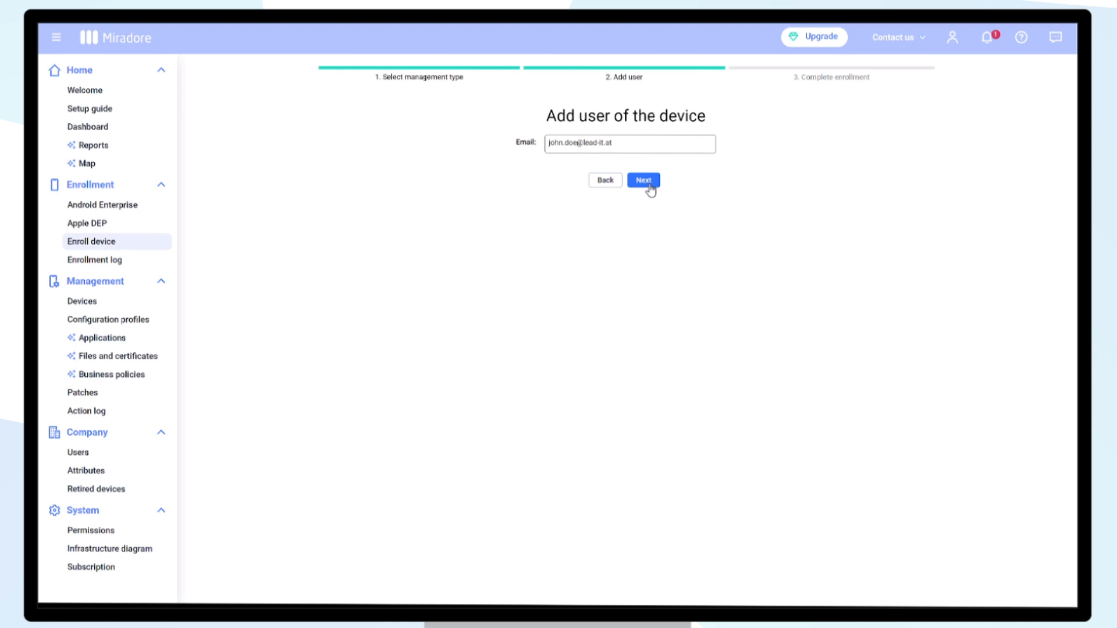
left_click(642, 180)
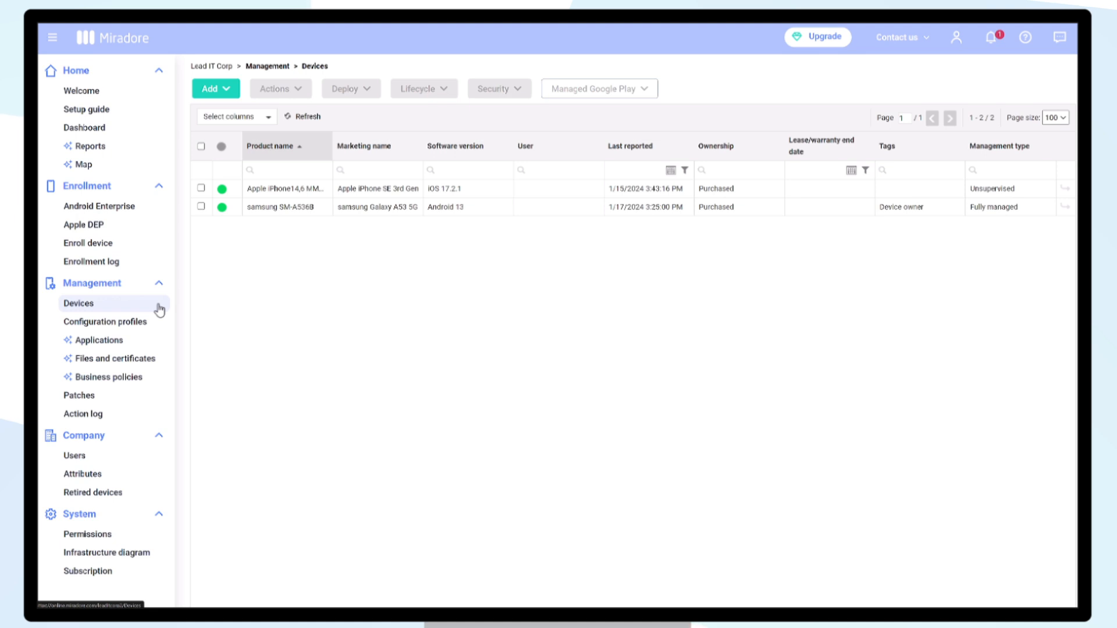
Assign the Samsung Galaxy A53 5G to its user in the device Settings and save.
left_click(287, 207)
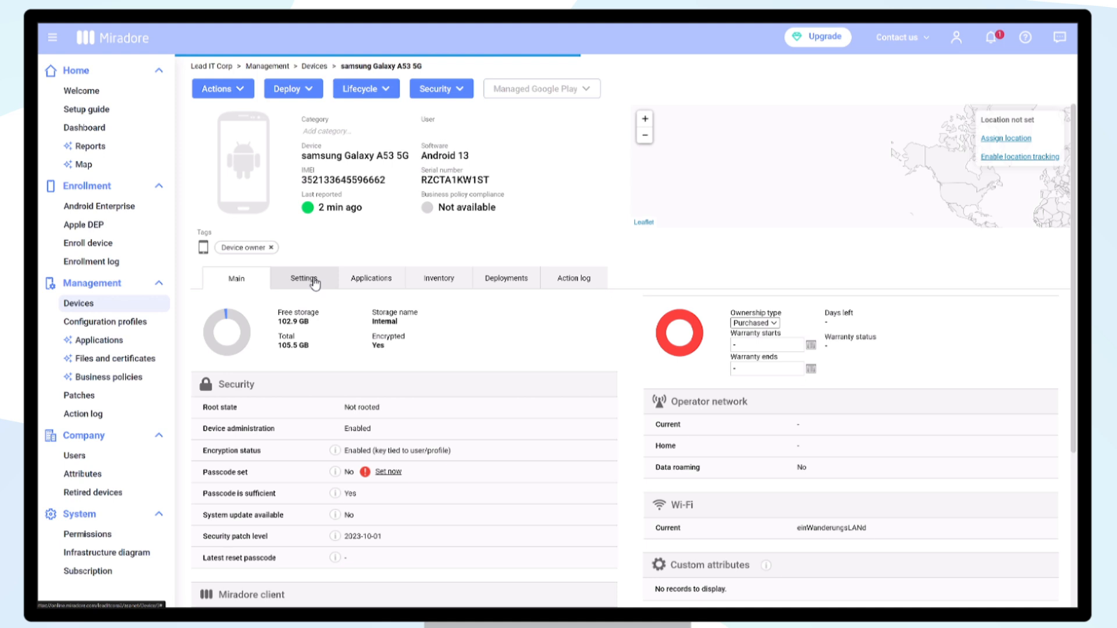
left_click(303, 278)
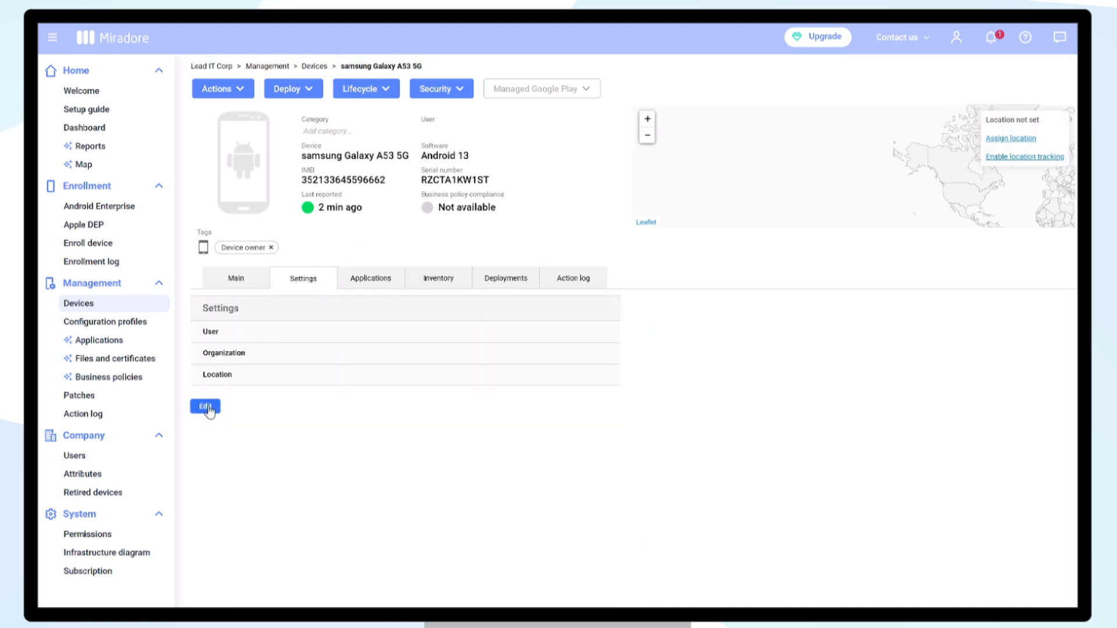
left_click(205, 406)
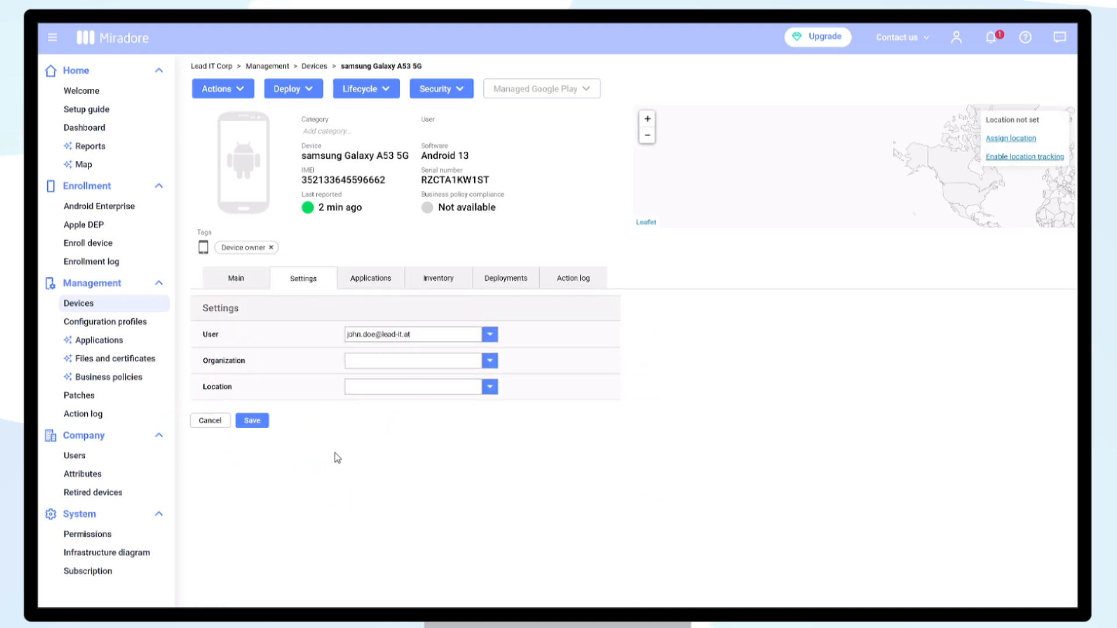
left_click(251, 419)
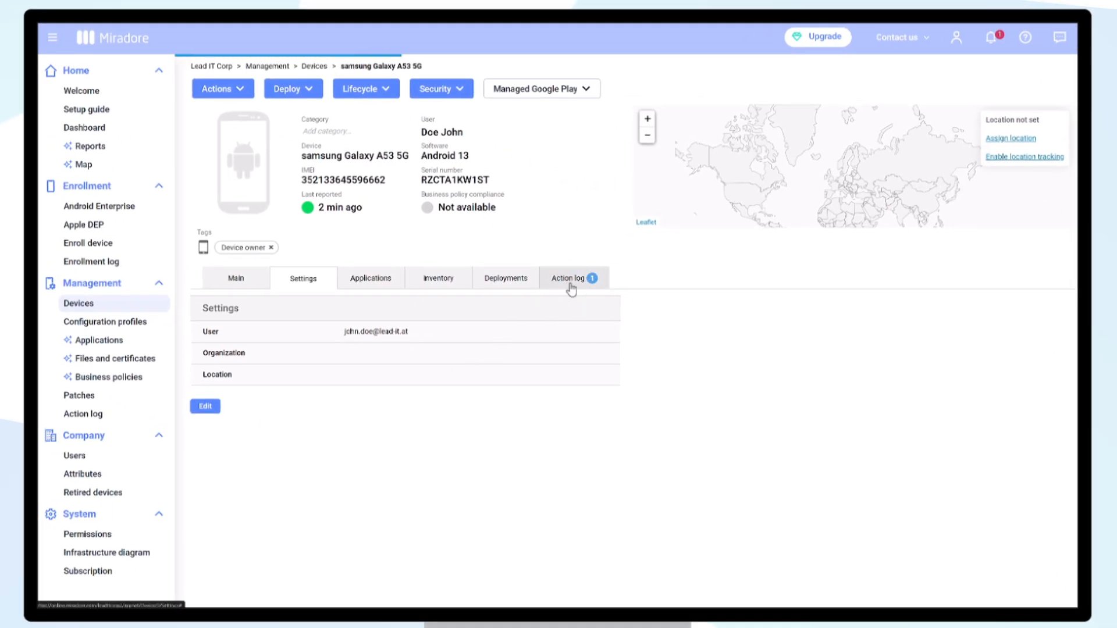
Check the Create managed Google Play Account entry in the Action log, then go to Android Enterprise settings.
left_click(568, 279)
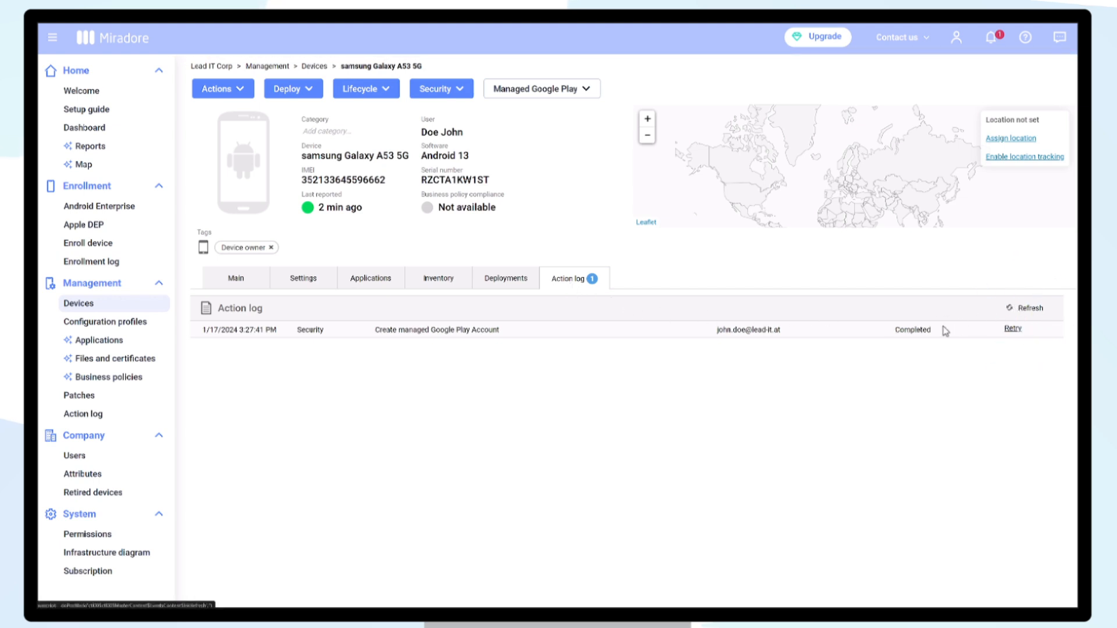
mouse_move(913, 329)
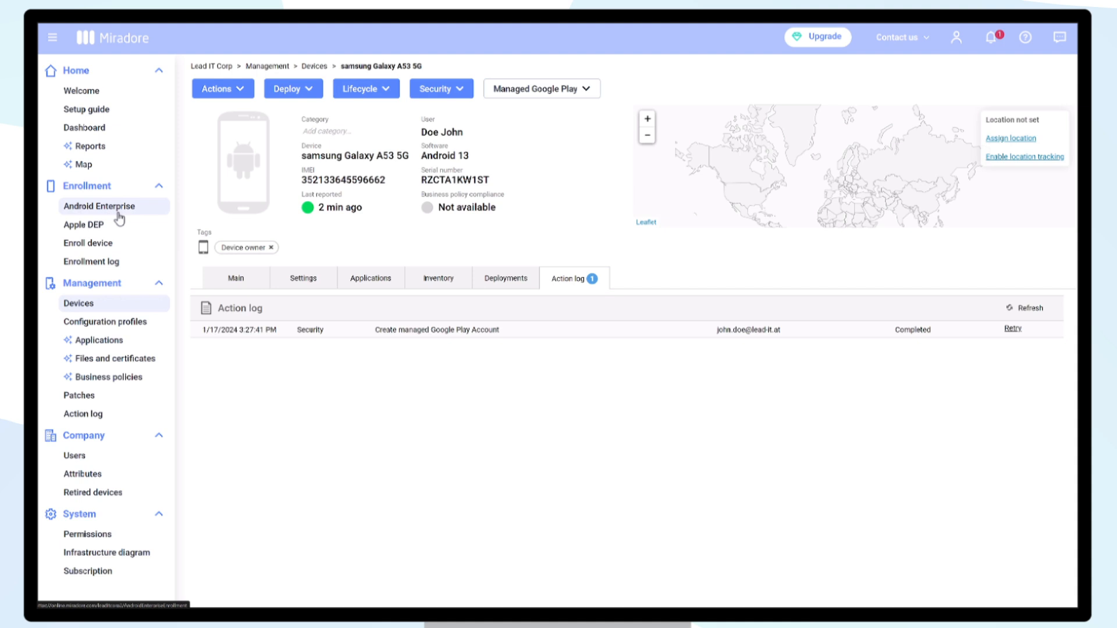
left_click(99, 206)
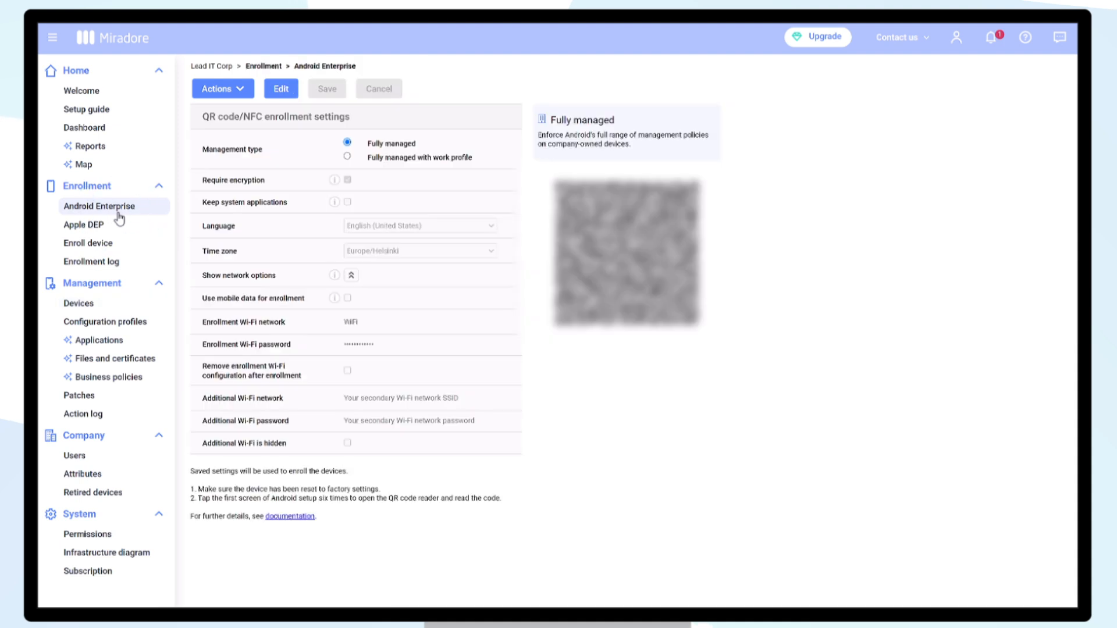